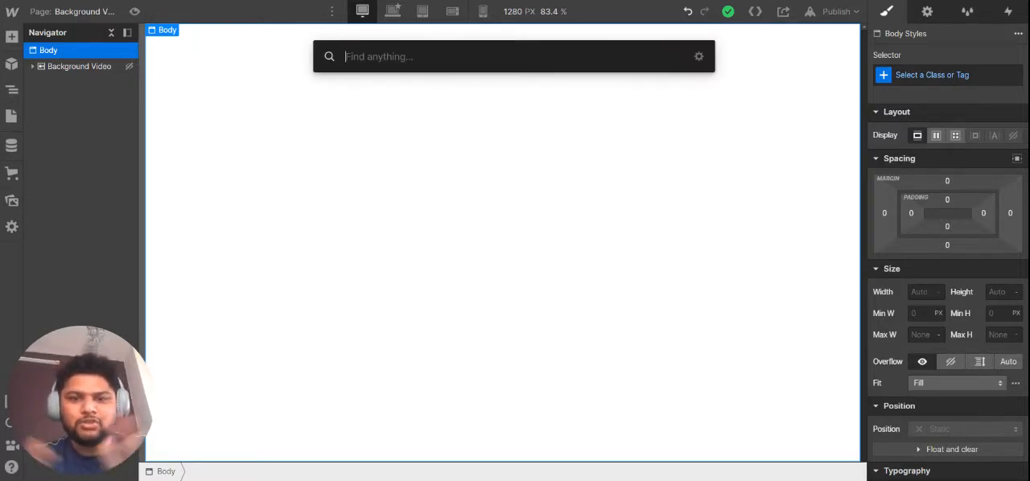
Insert a Background Video element into the page Body via Quick Find 'back'.
type("b")
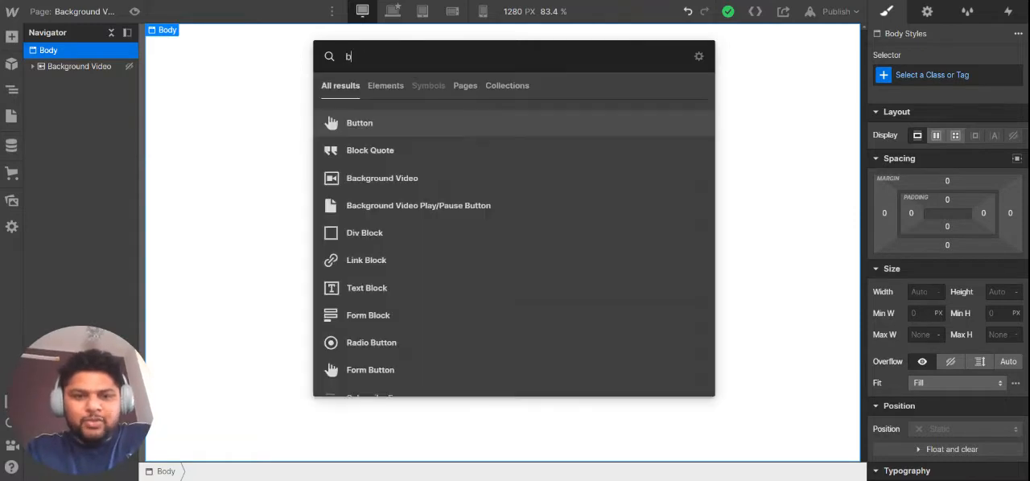
type("ack")
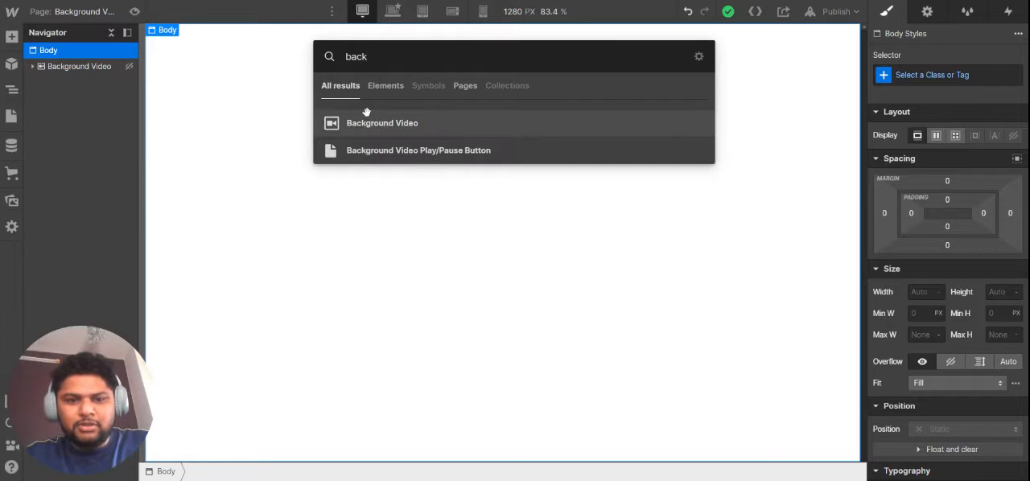
left_click(382, 122)
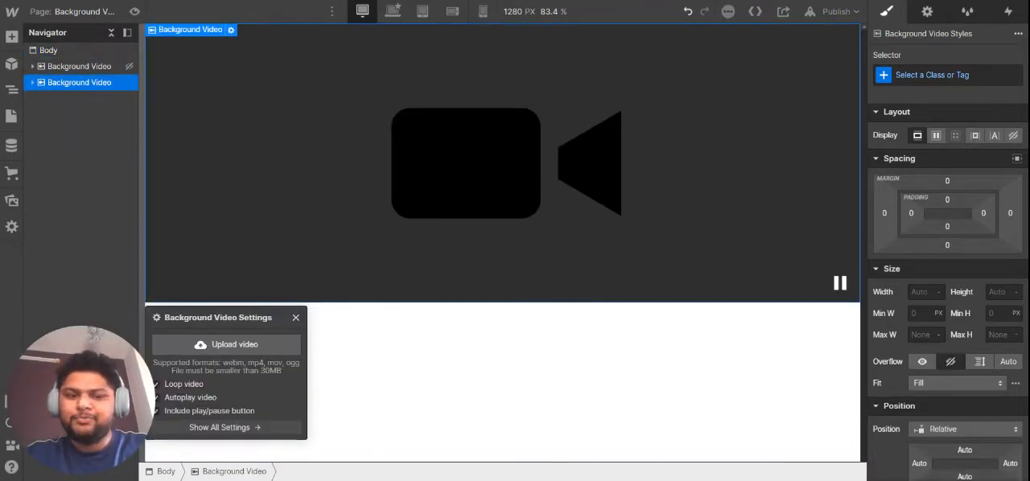
left_click_drag(217, 318, 302, 91)
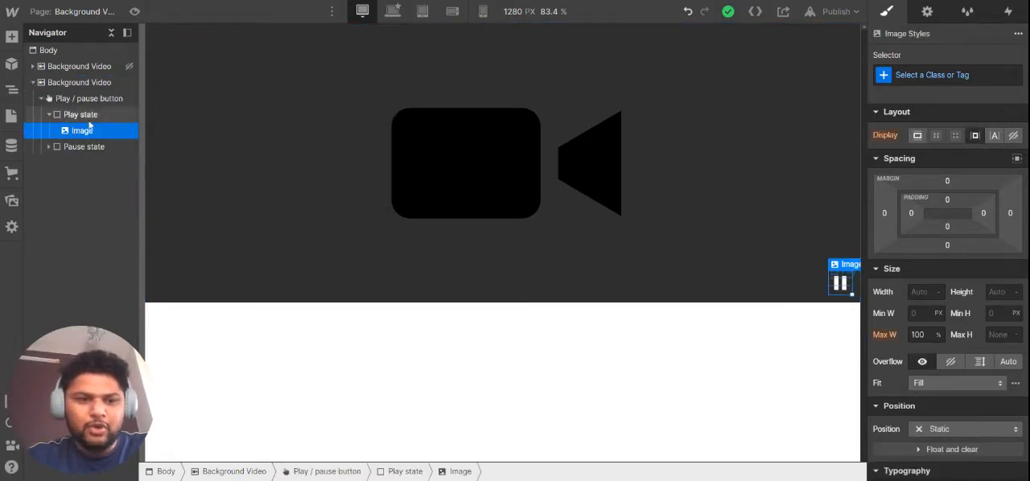
left_click(84, 146)
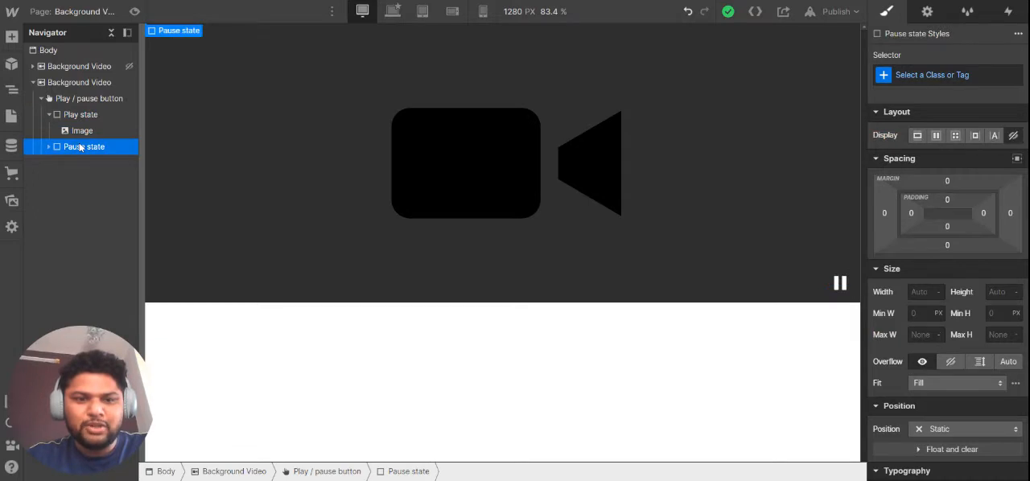
left_click(78, 82)
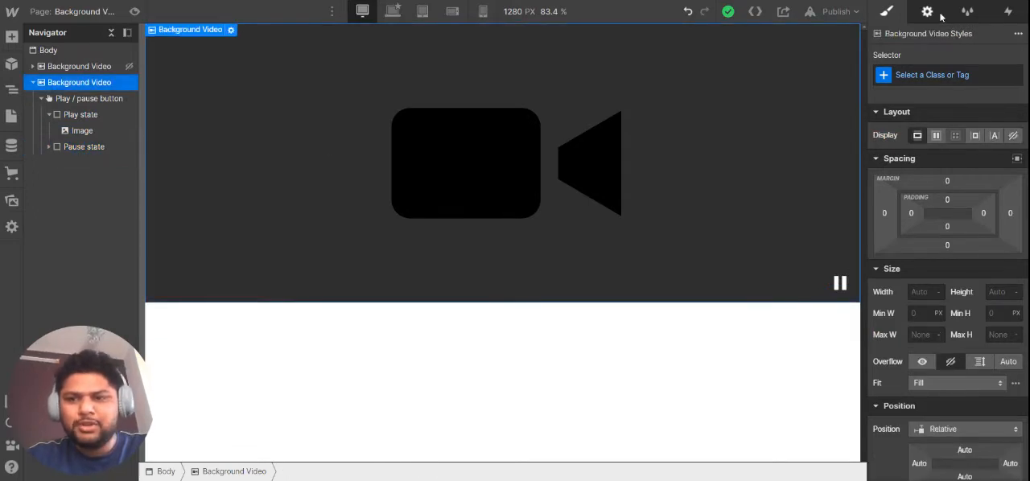
Enable 'Include play/pause button' in the video settings and select the play-state image.
left_click(927, 11)
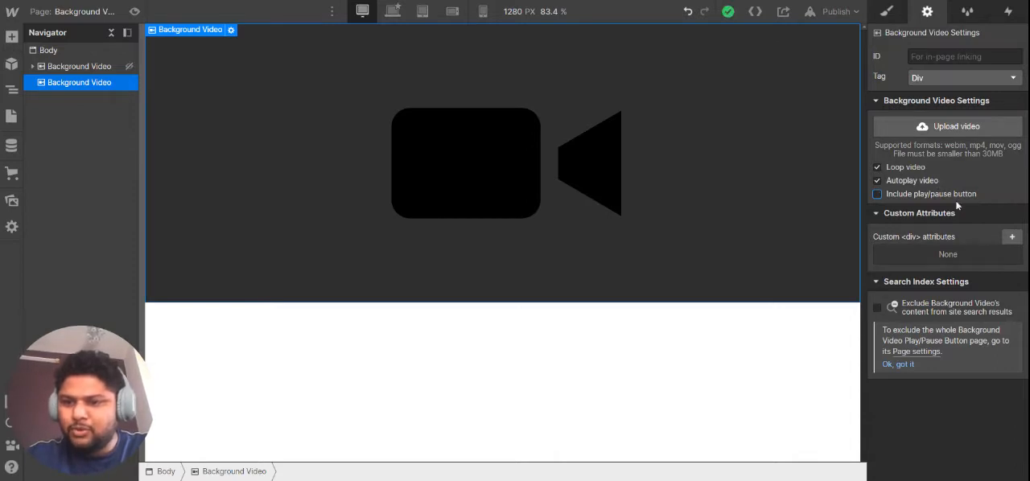
left_click(877, 193)
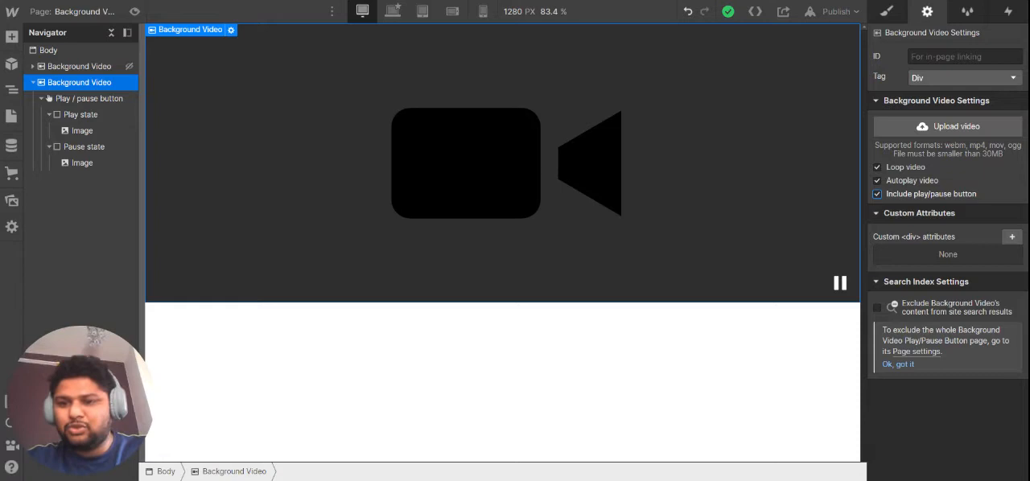
mouse_move(912, 198)
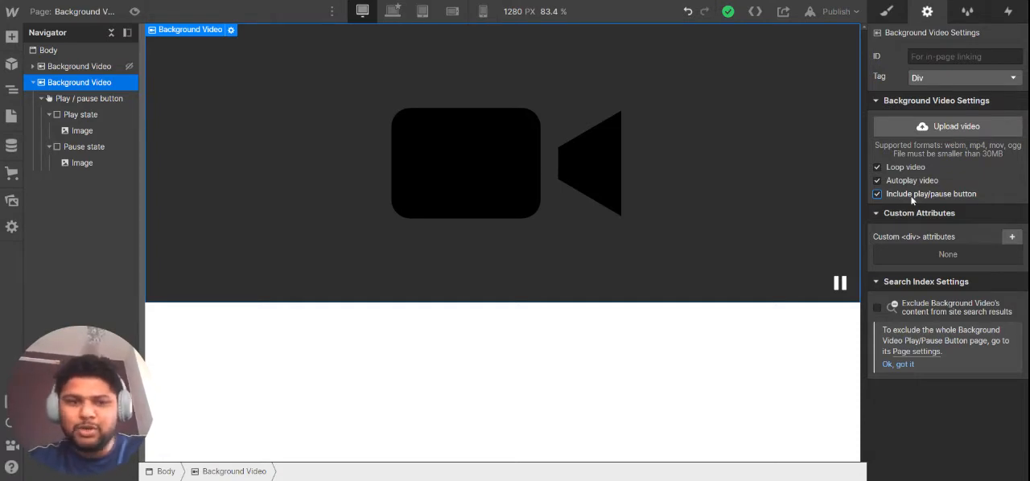
left_click(81, 131)
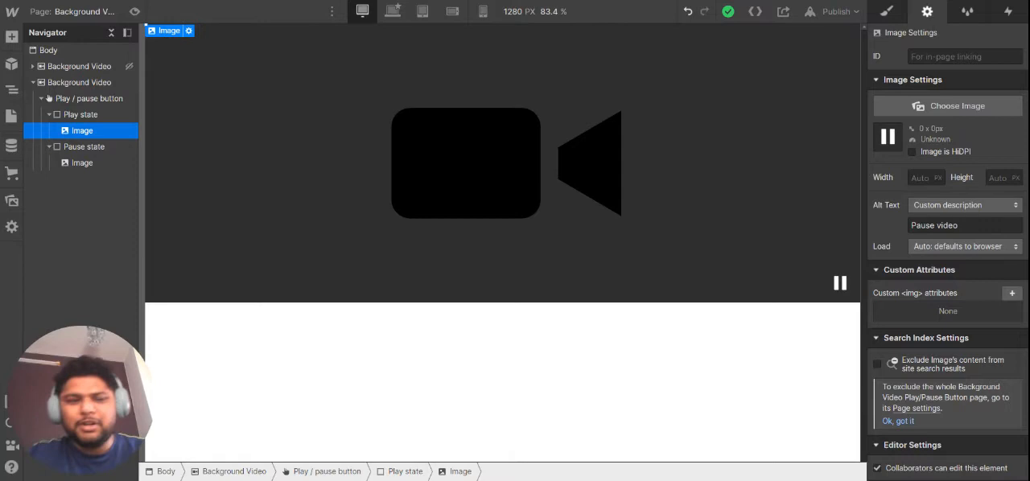
left_click(84, 146)
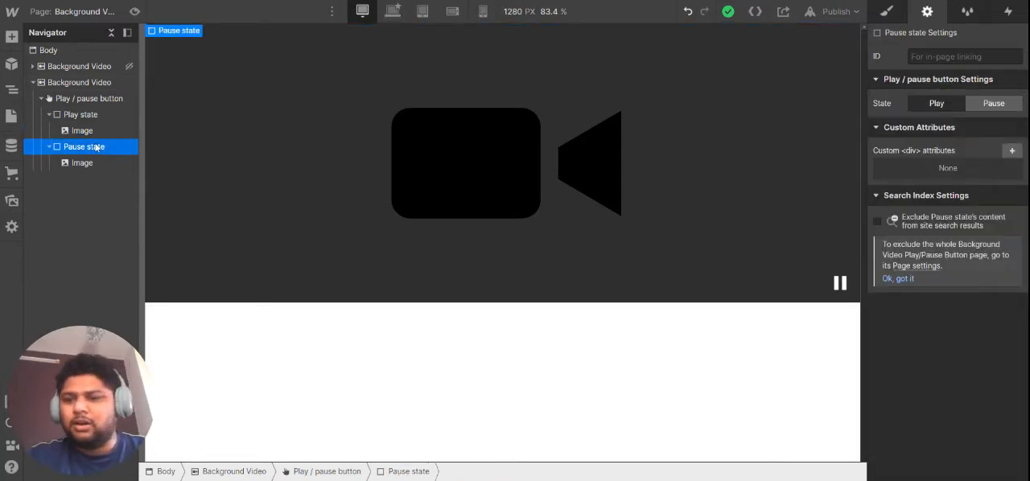
left_click(81, 163)
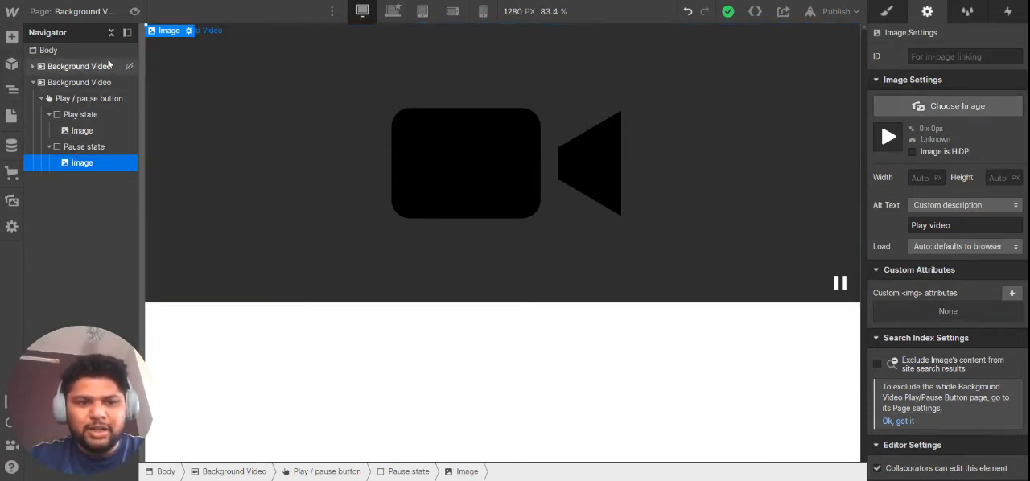
mouse_move(136, 11)
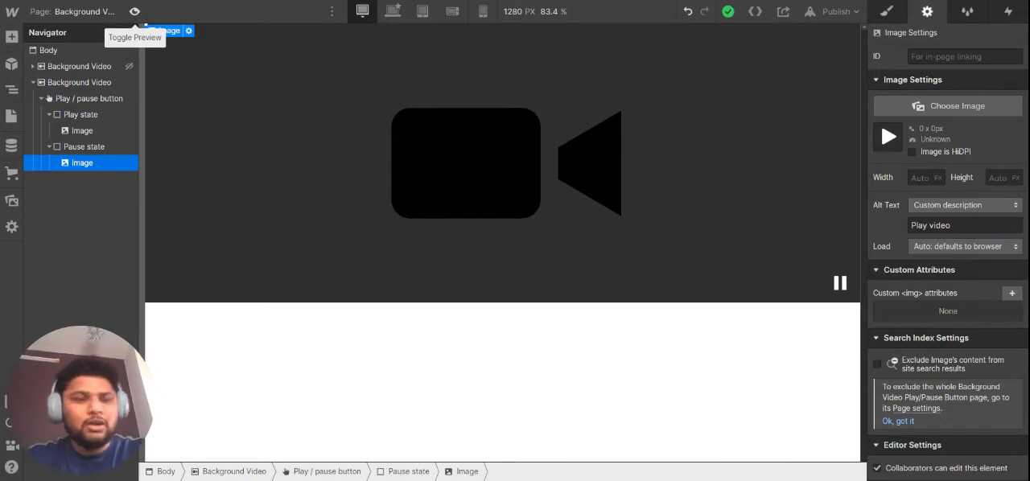
Select the prepared Background Video with the uploaded looping video and inspect it.
left_click(79, 82)
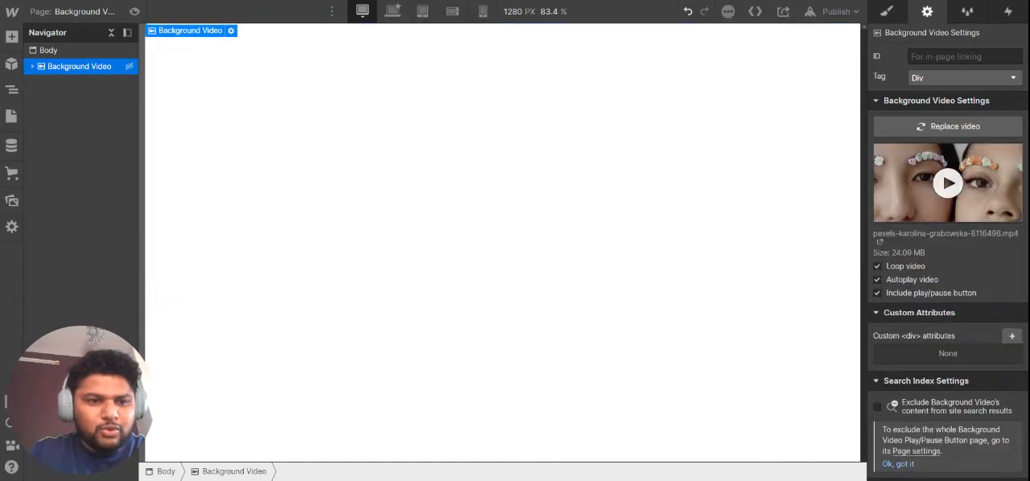
left_click(887, 11)
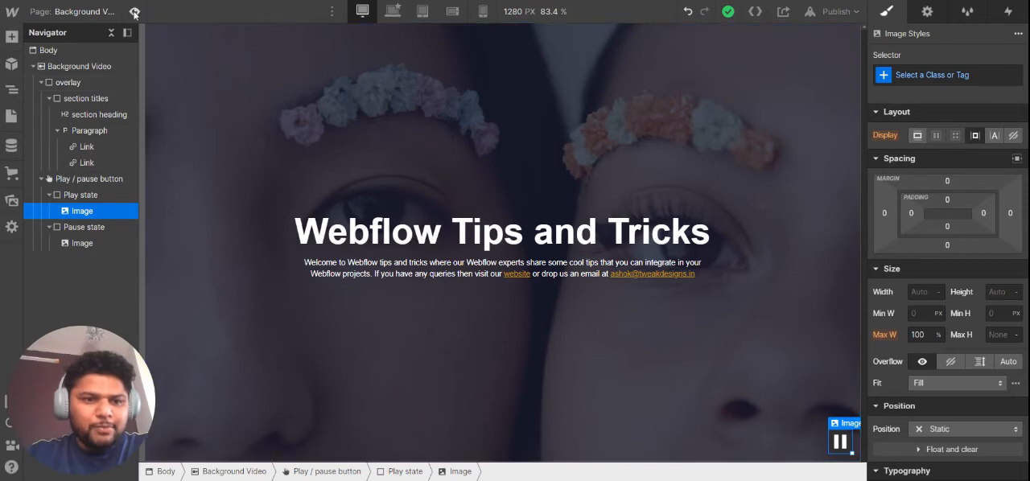
left_click(134, 11)
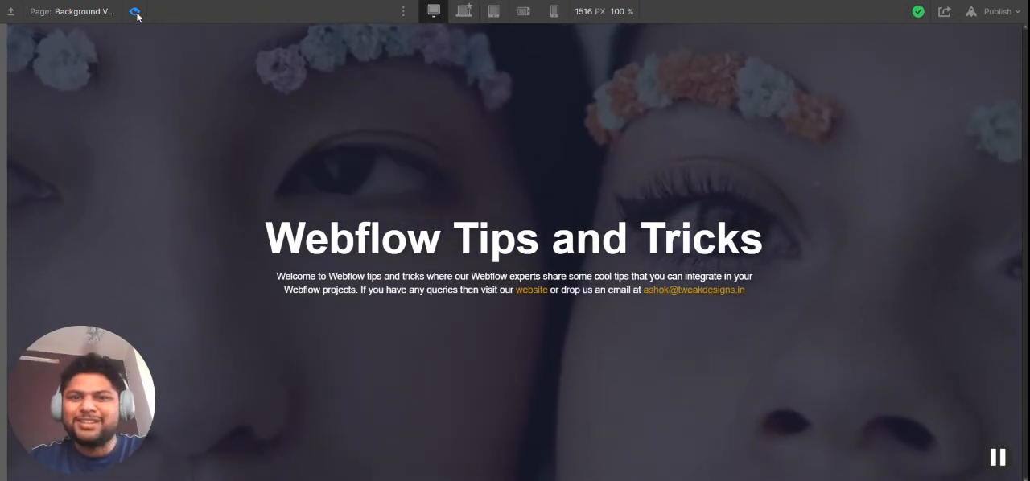
left_click(135, 11)
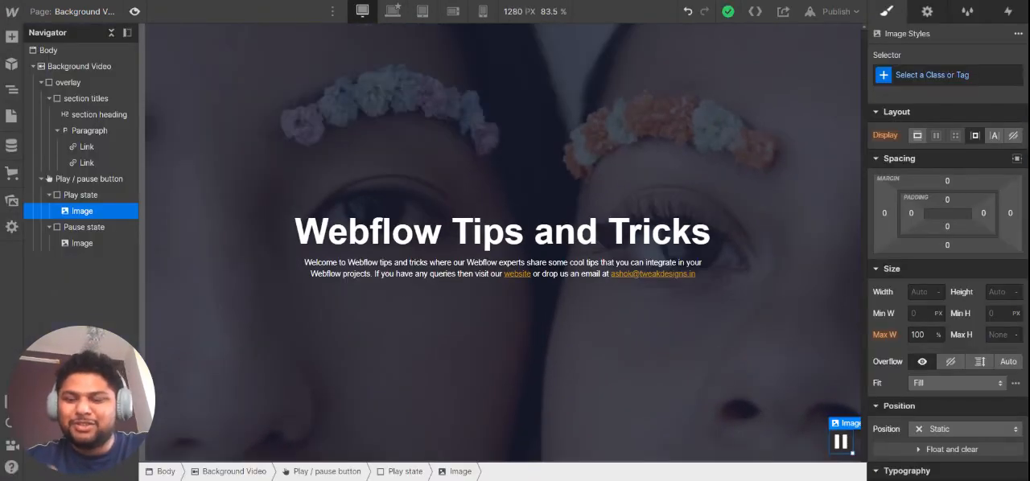